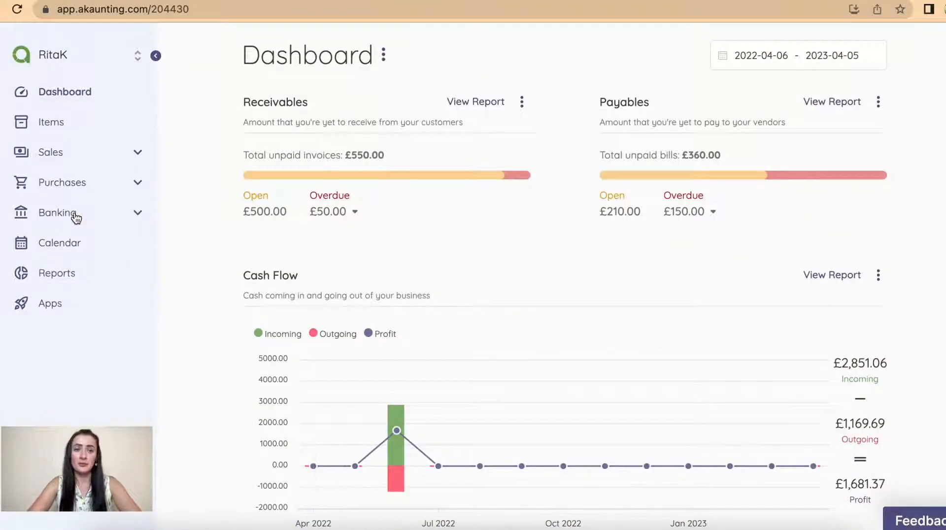
From Banking > Accounts, begin a new expense for the Rita's Bank (Business) account
{"action": "left_click", "coordinate": [59, 212]}
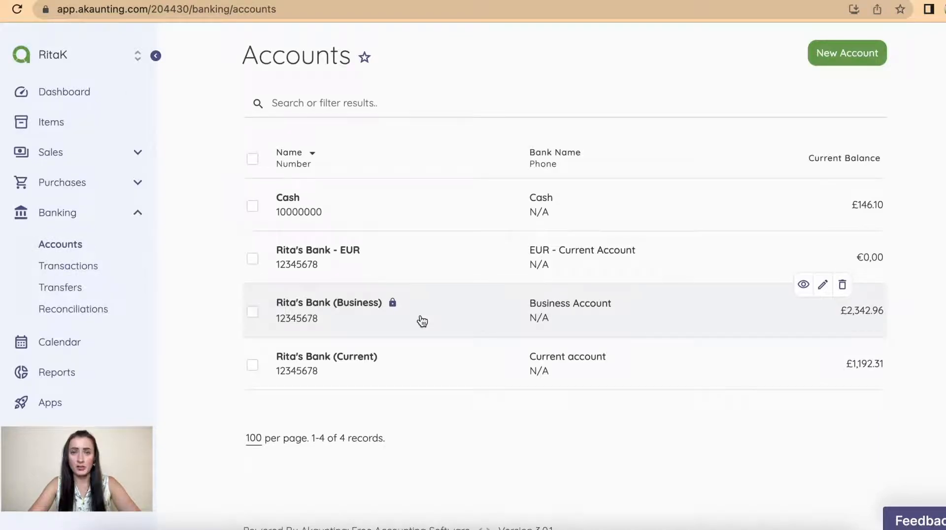
{"action": "mouse_move", "coordinate": [335, 318]}
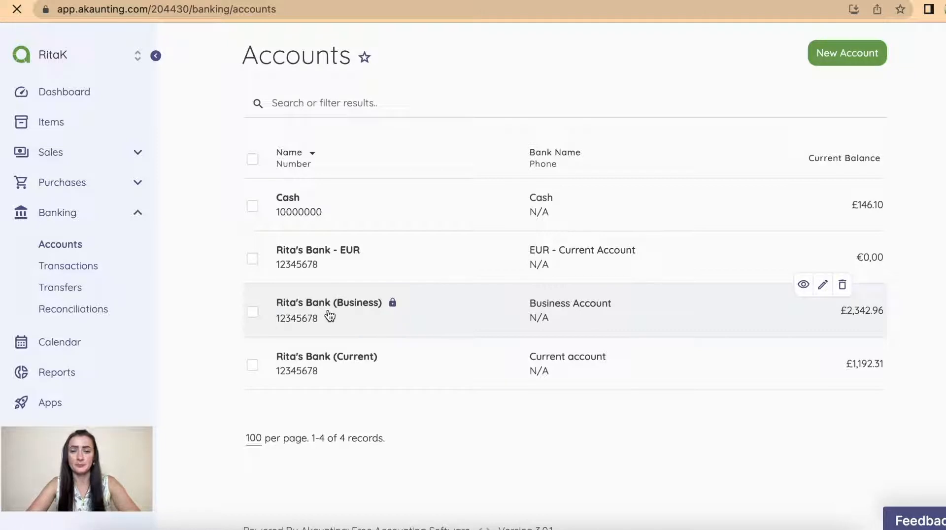
{"action": "left_click", "coordinate": [329, 302]}
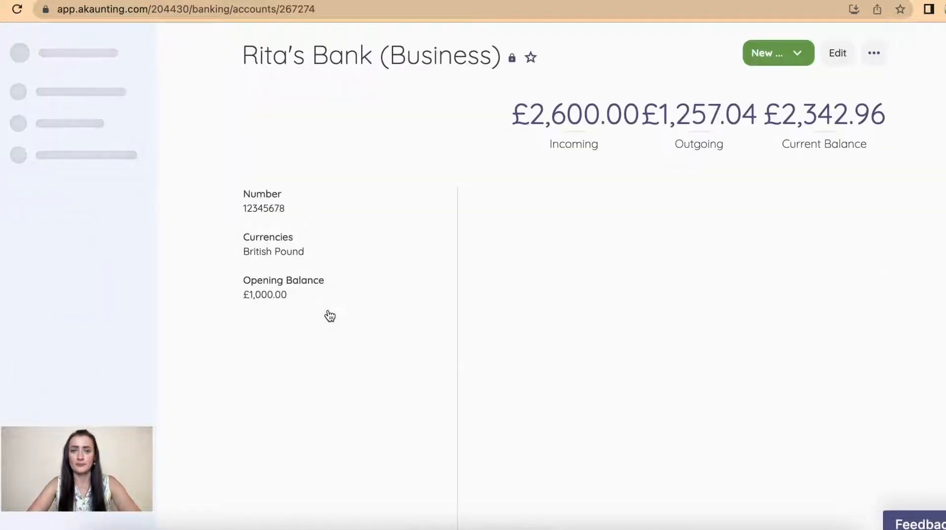
{"action": "left_click", "coordinate": [796, 54]}
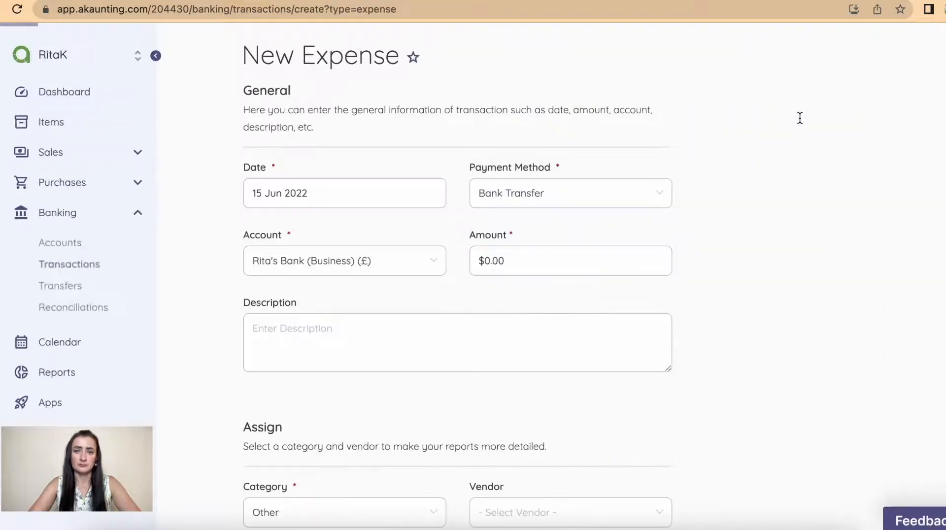
Make it a £10 BACS payment with the description 'Bank fees'
{"action": "left_click", "coordinate": [569, 193]}
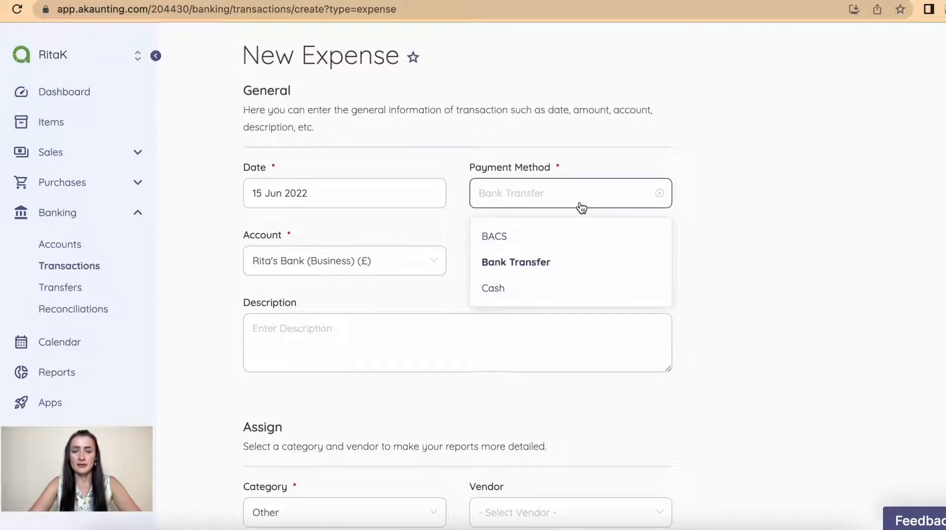
{"action": "left_click", "coordinate": [494, 235]}
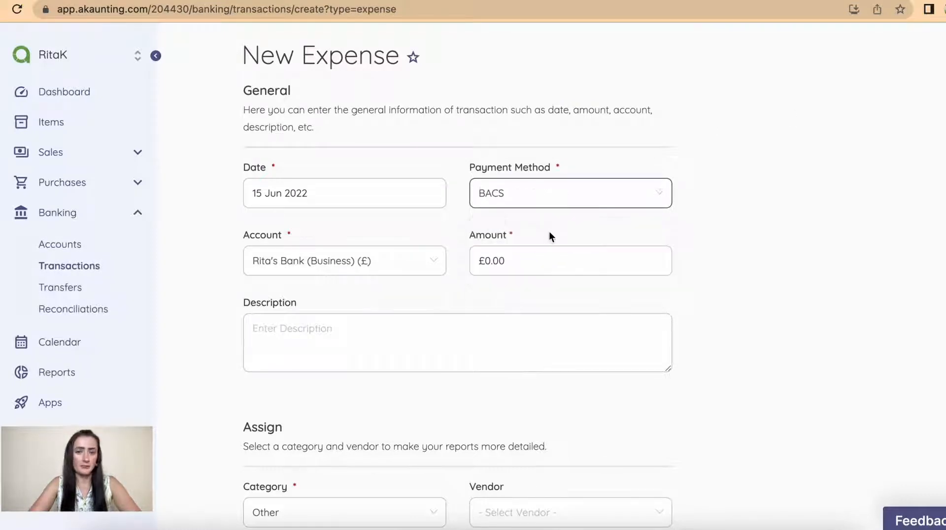
{"action": "scroll", "scroll_direction": "down", "scroll_amount": 3}
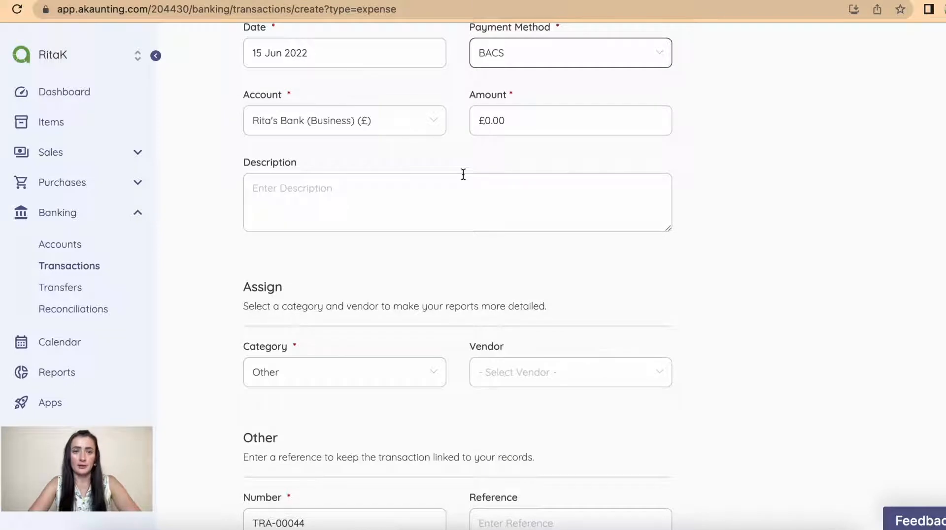
{"action": "left_click", "coordinate": [543, 120]}
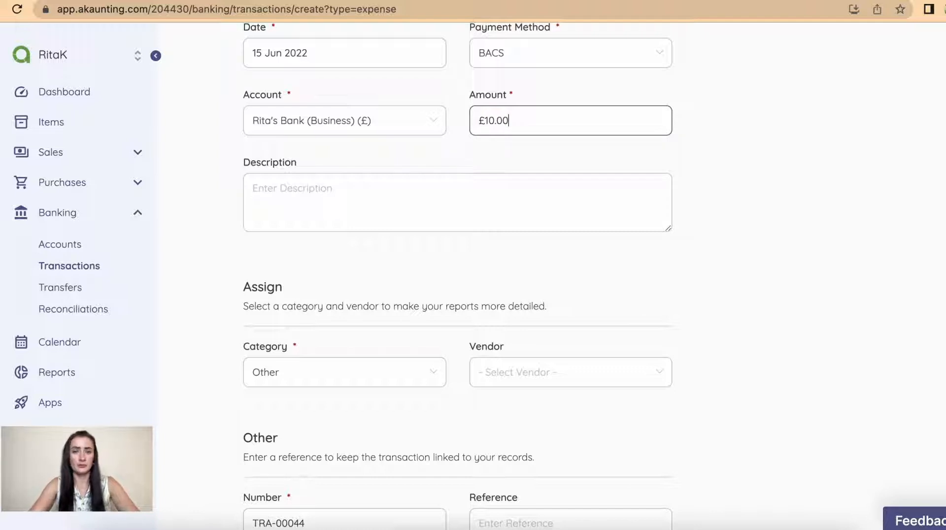
{"action": "type", "text": "Bank fees"}
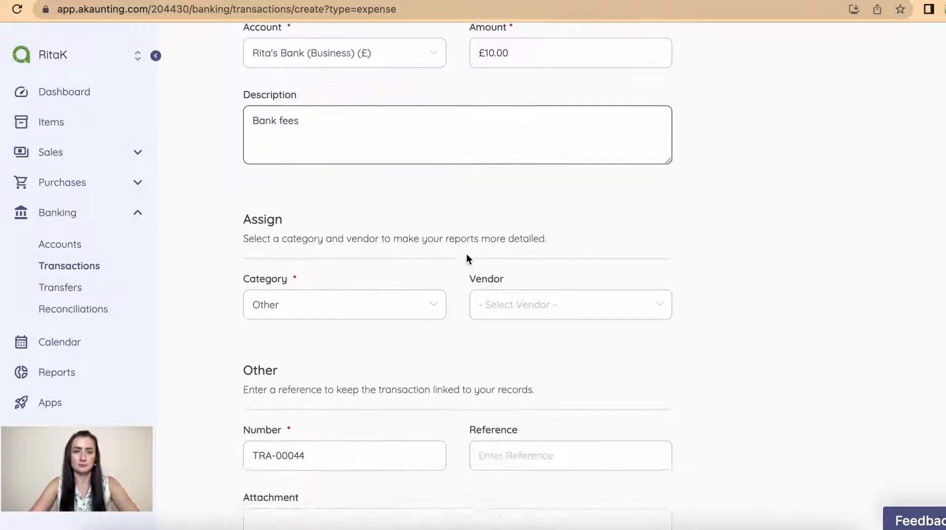
Categorise the expense as Bank fees, numbered TRA-00044
{"action": "scroll", "scroll_direction": "down", "scroll_amount": 3}
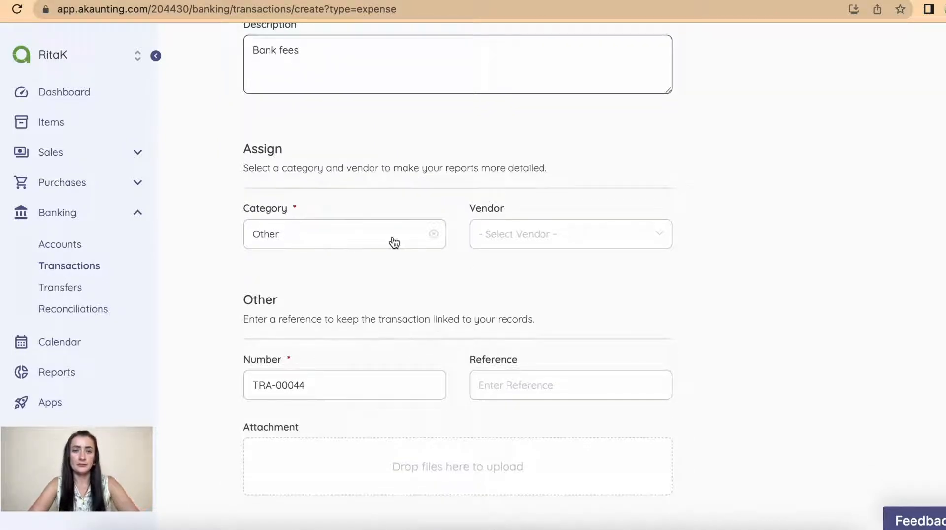
{"action": "left_click", "coordinate": [344, 234]}
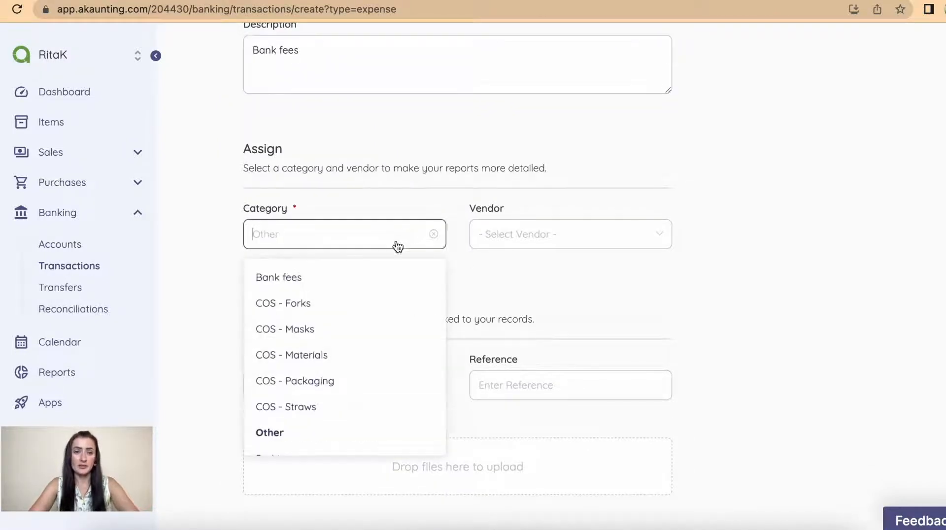
{"action": "left_click", "coordinate": [277, 277]}
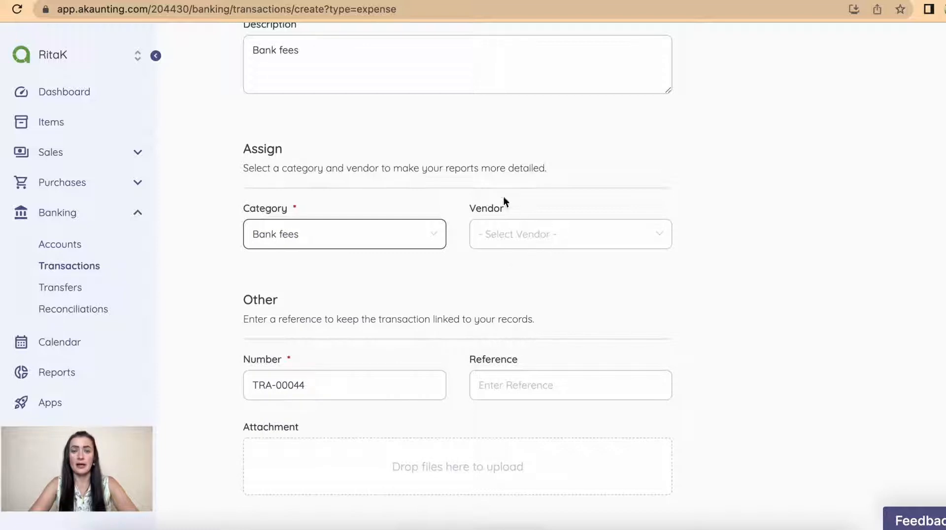
{"action": "mouse_move", "coordinate": [646, 242]}
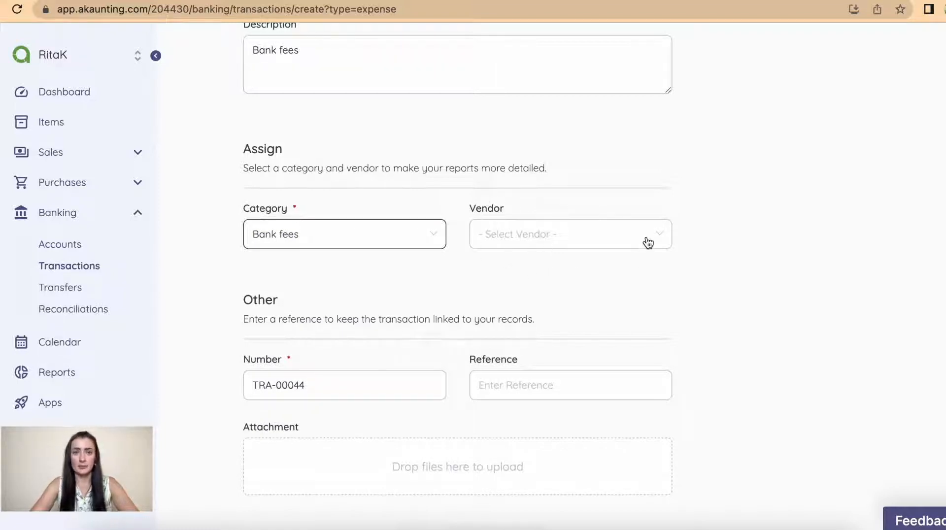
{"action": "mouse_move", "coordinate": [499, 264]}
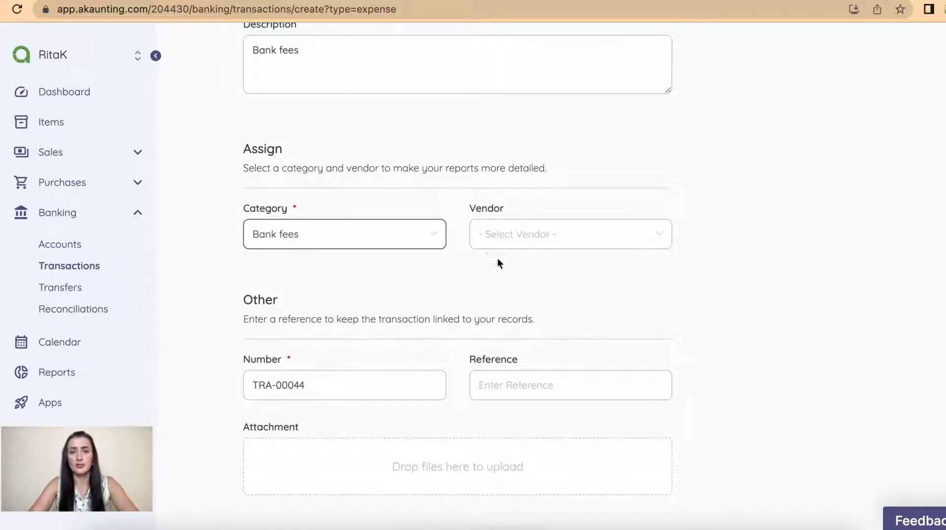
{"action": "scroll", "scroll_direction": "down", "scroll_amount": 3}
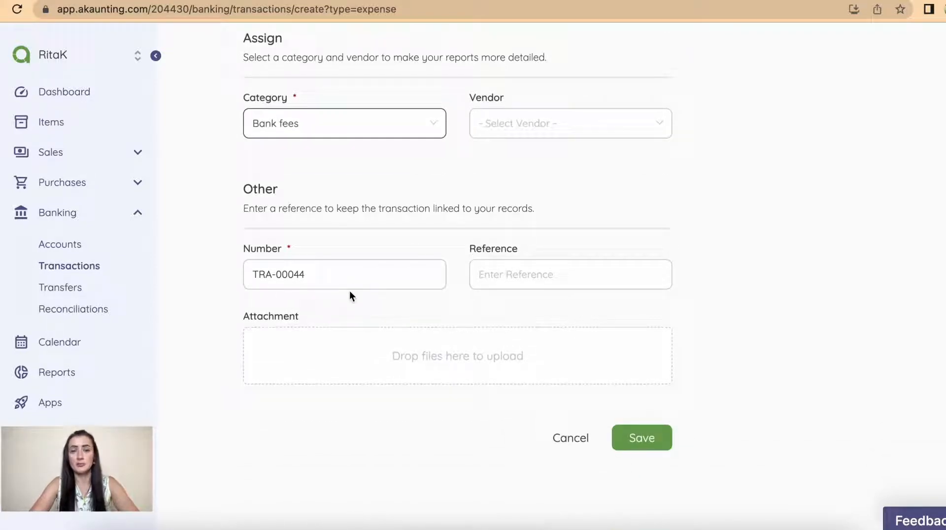
{"action": "mouse_move", "coordinate": [407, 298]}
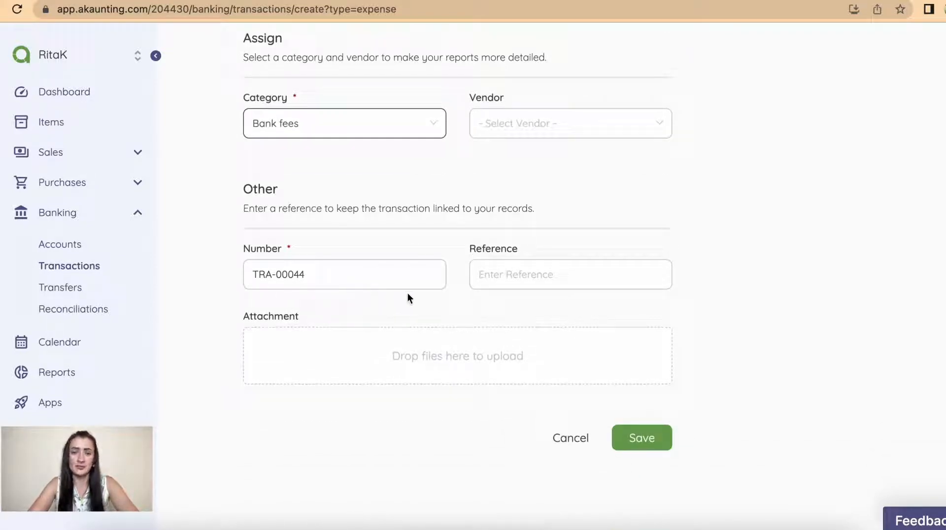
{"action": "left_click", "coordinate": [569, 274]}
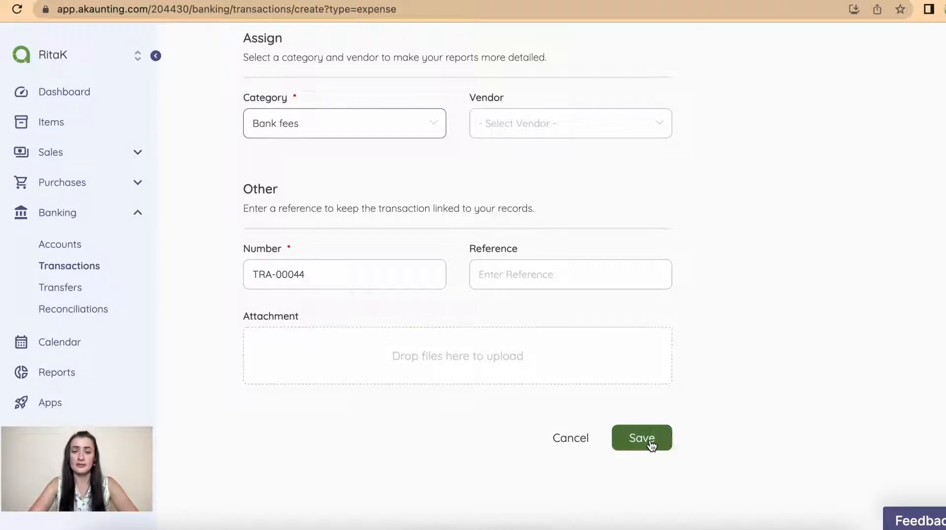
Save the expense and review Payment Made TRA-00044 for £10.00 via BACS
{"action": "left_click", "coordinate": [642, 437]}
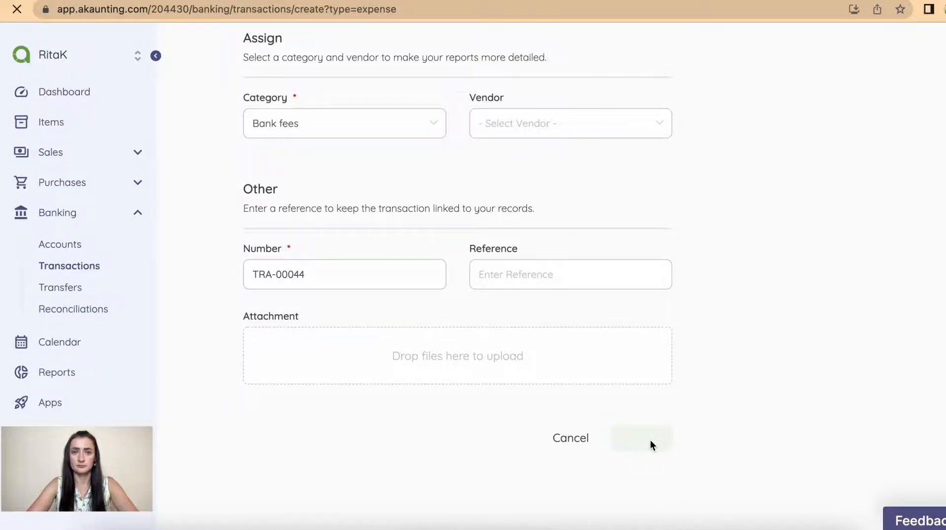
{"action": "left_click", "coordinate": [641, 438]}
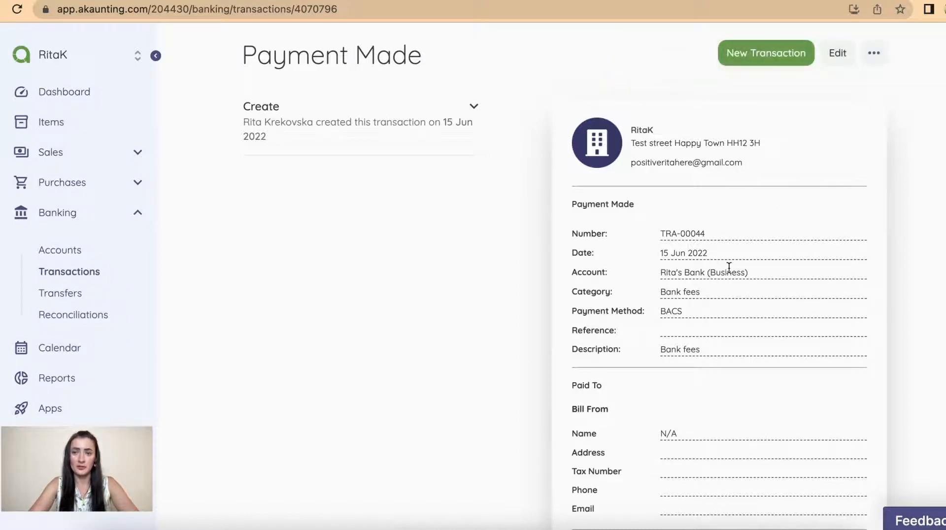
{"action": "mouse_move", "coordinate": [686, 310]}
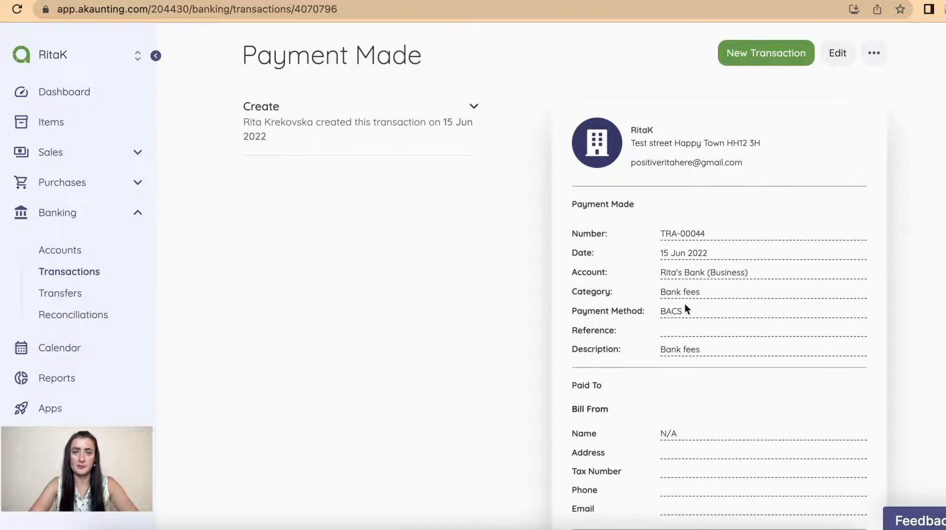
{"action": "scroll", "scroll_direction": "down", "scroll_amount": 3}
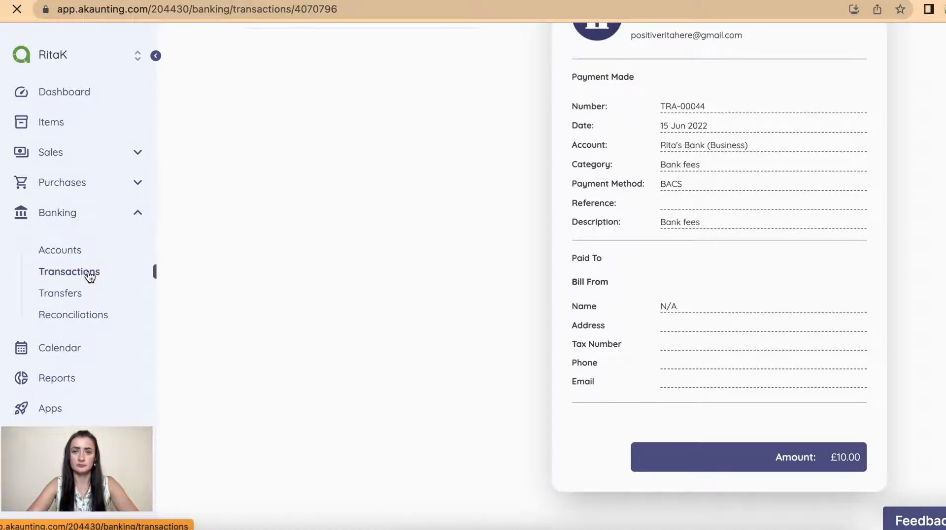
View the Transactions list with the £10.00 Bank fees expense on top, then return to Accounts
{"action": "left_click", "coordinate": [69, 271]}
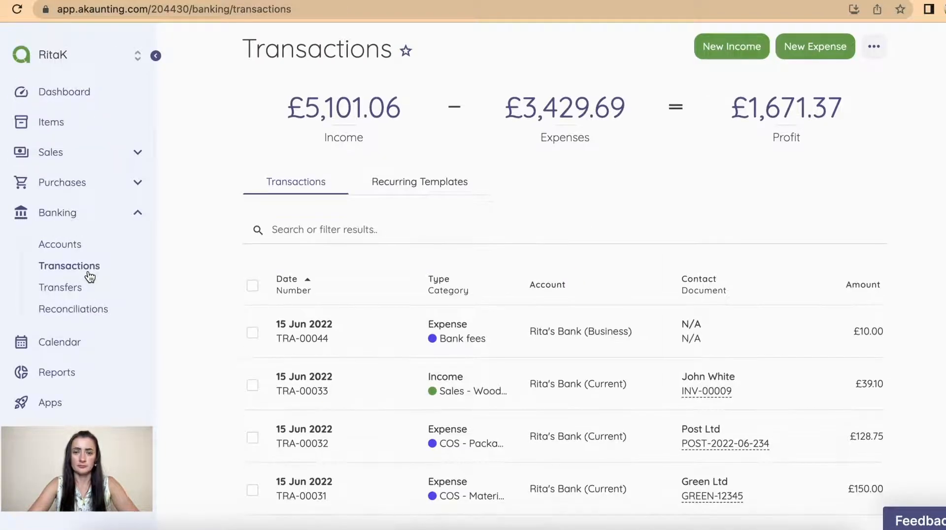
{"action": "scroll", "scroll_direction": "down", "scroll_amount": 3}
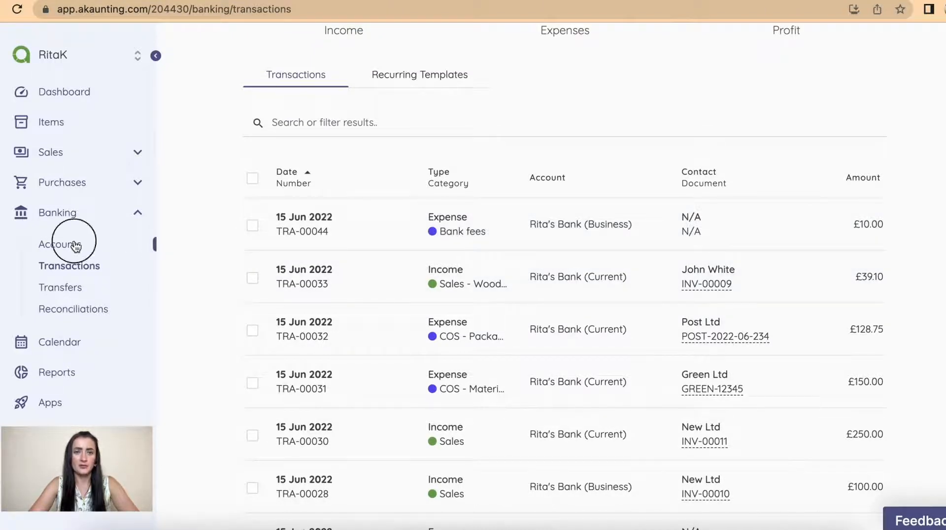
{"action": "left_click", "coordinate": [58, 244]}
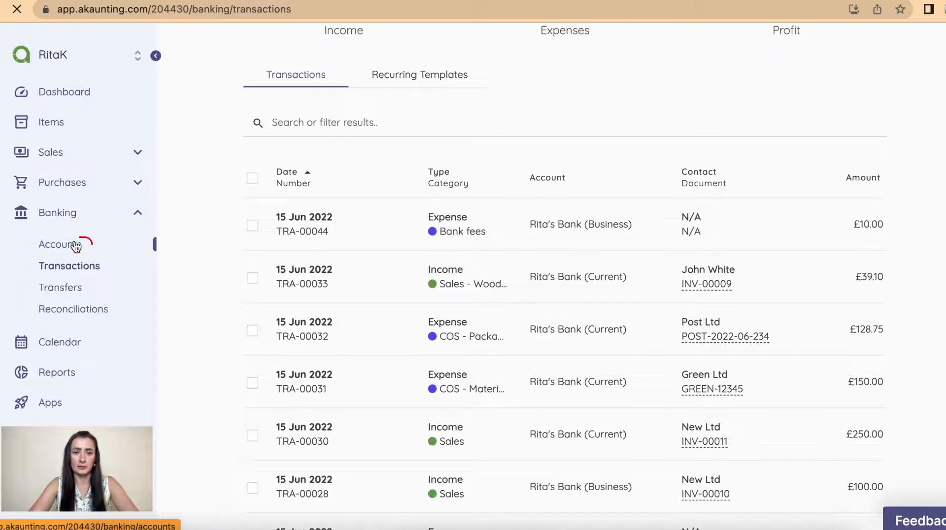
Sort Rita's Bank (Business) transactions by date descending so the £10.00 Bank fees expense is first
{"action": "left_click", "coordinate": [60, 245]}
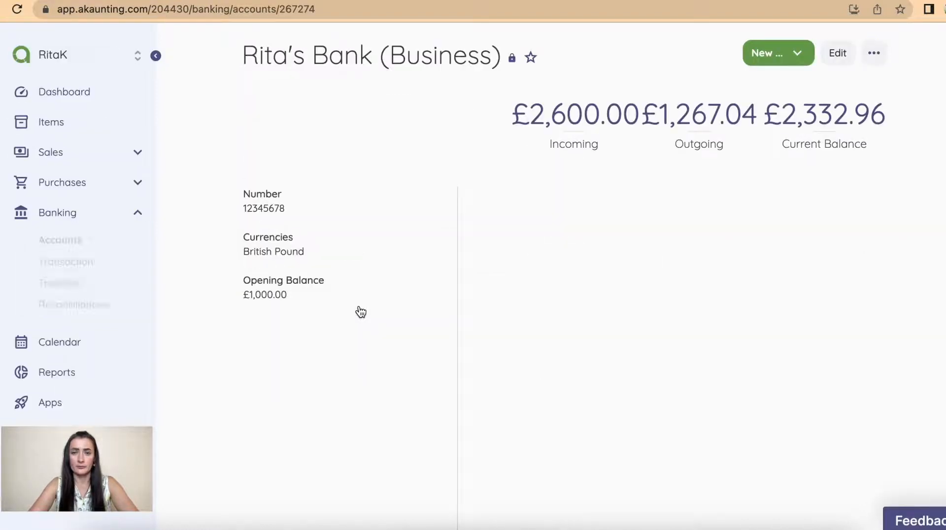
{"action": "left_click", "coordinate": [532, 193]}
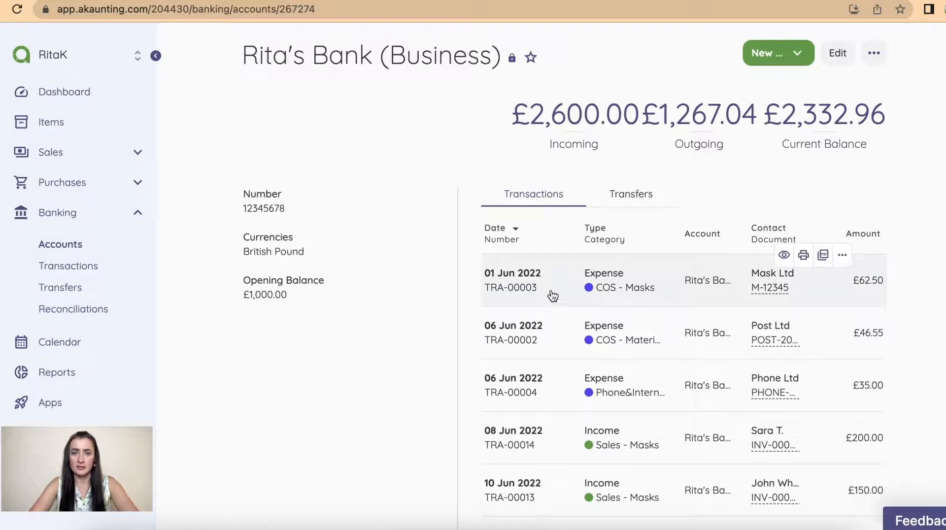
{"action": "left_click", "coordinate": [494, 228]}
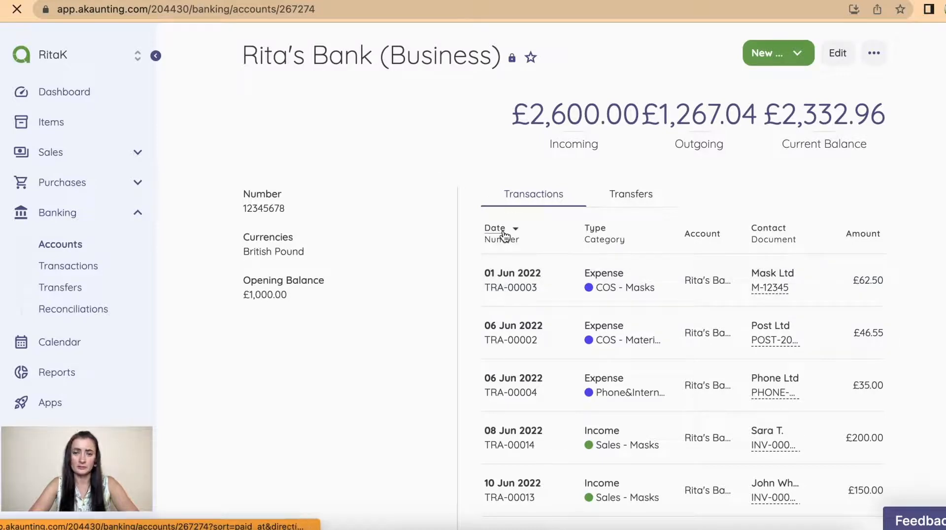
{"action": "left_click", "coordinate": [494, 228]}
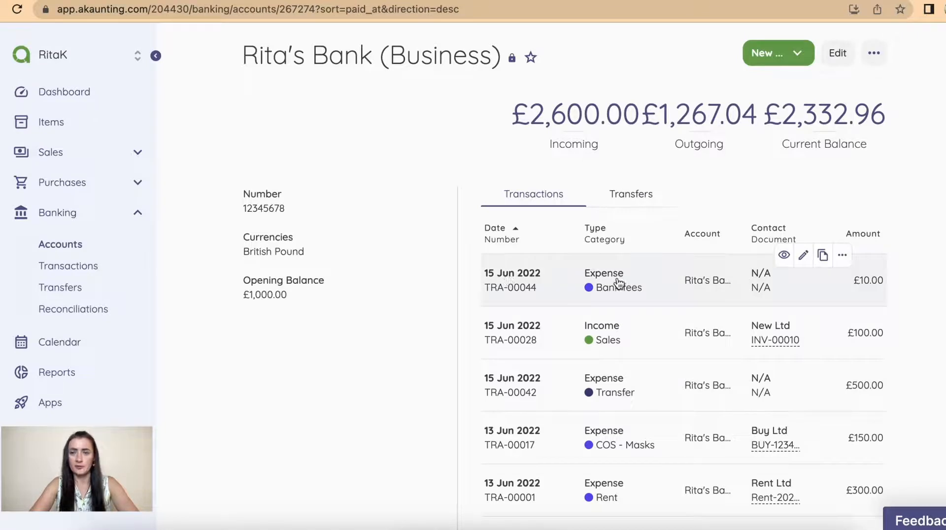
{"action": "mouse_move", "coordinate": [838, 290]}
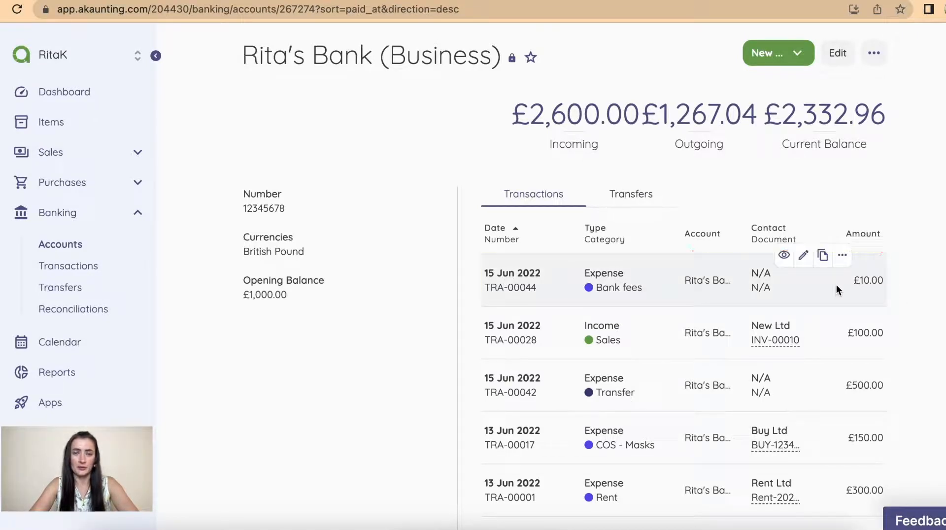